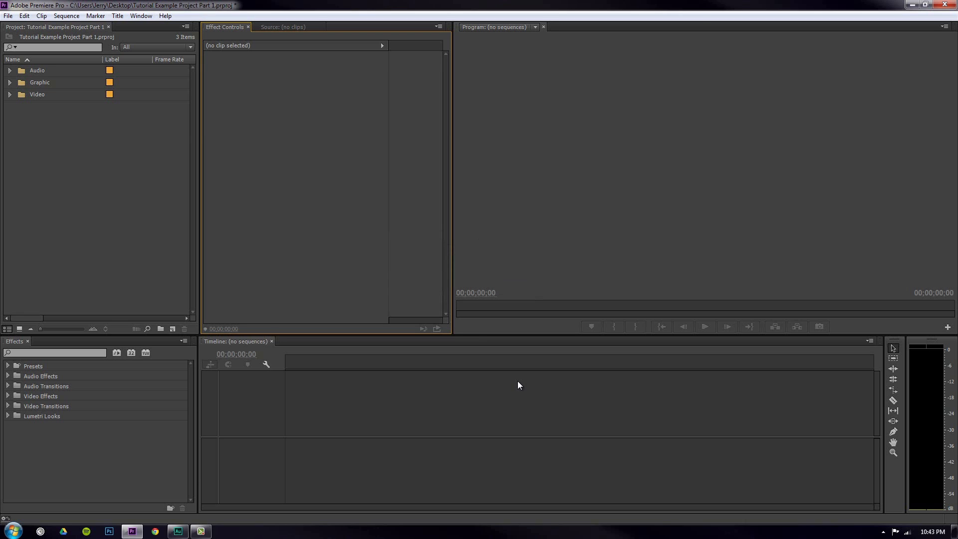
pyautogui.moveTo(18, 110)
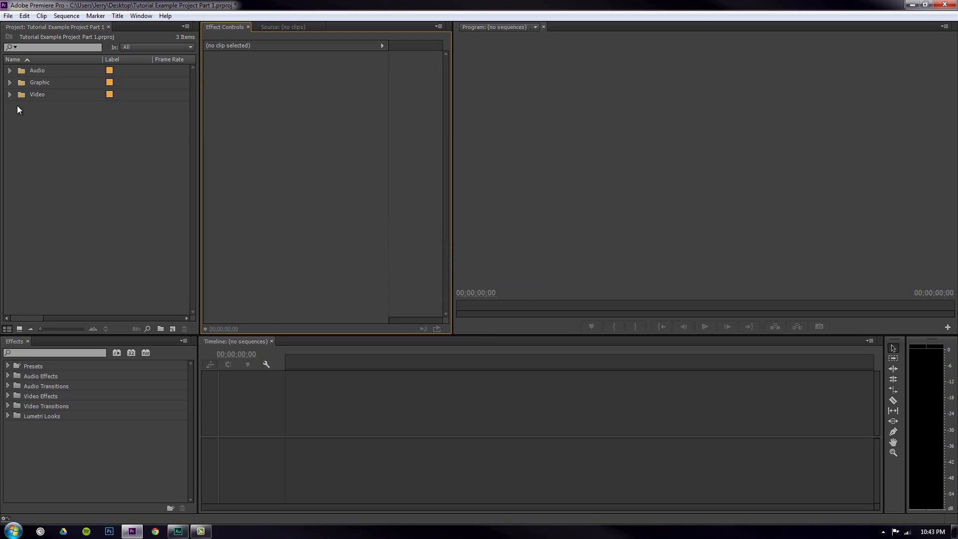
pyautogui.moveTo(10, 106)
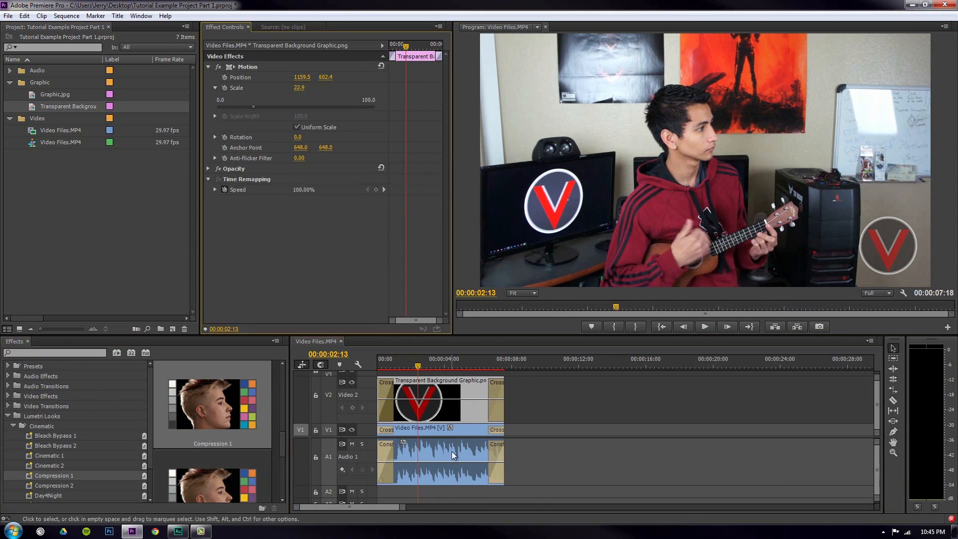
# Step: Preview the sequence and scrub through the clip to check the watermark at several points
pyautogui.click(703, 327)
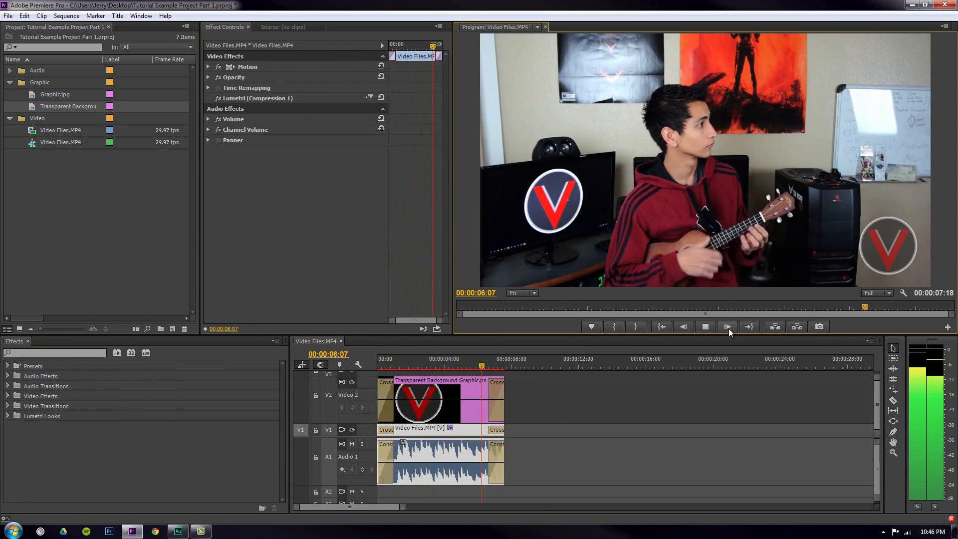
pyautogui.click(705, 326)
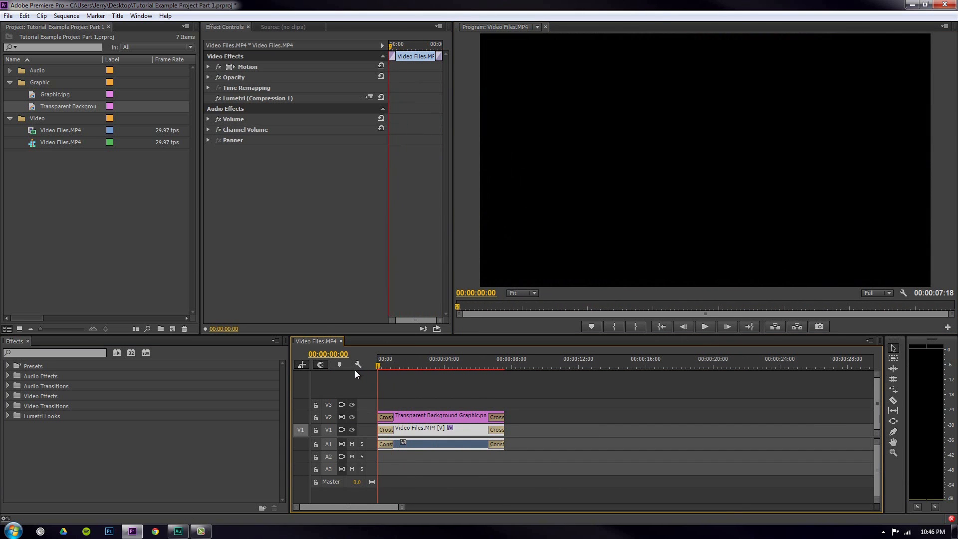
pyautogui.click(406, 358)
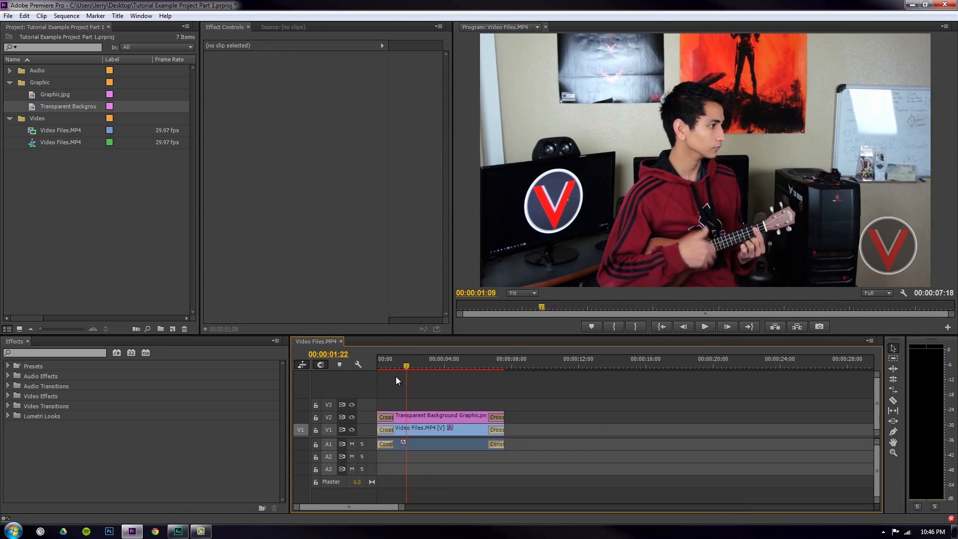
pyautogui.click(494, 366)
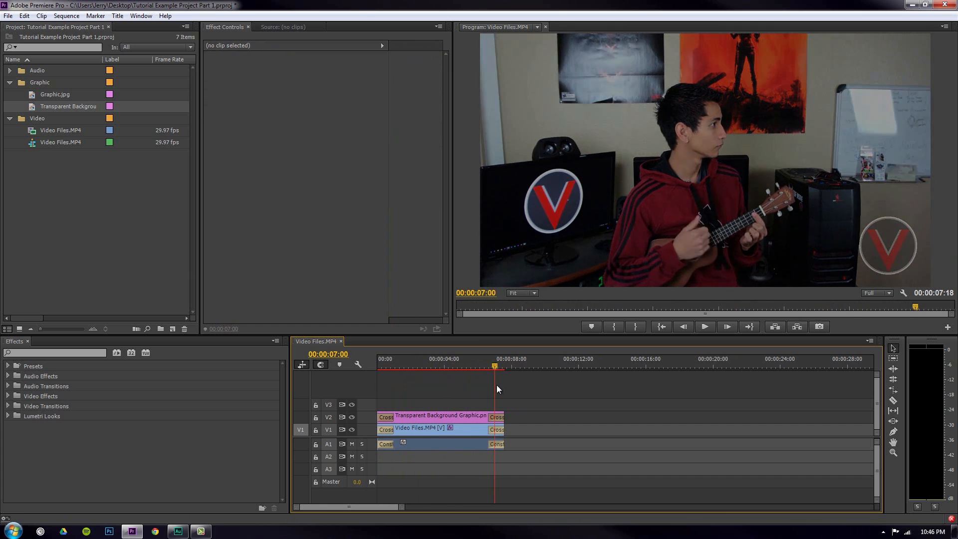
pyautogui.click(486, 366)
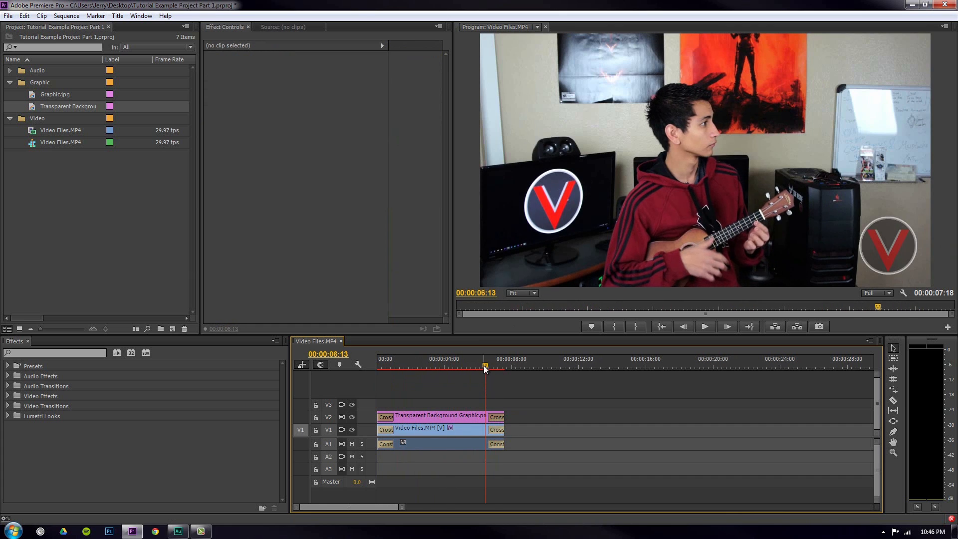
pyautogui.click(439, 365)
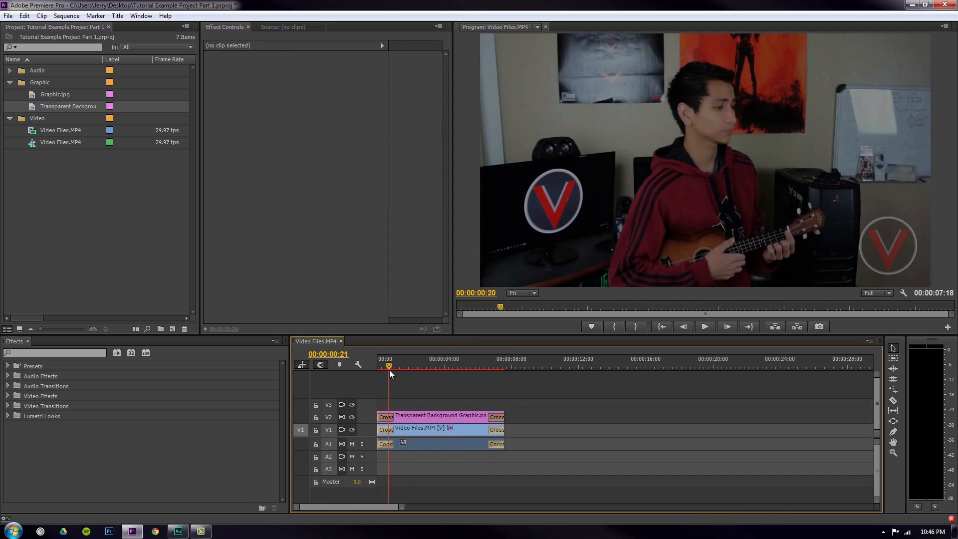
pyautogui.click(504, 366)
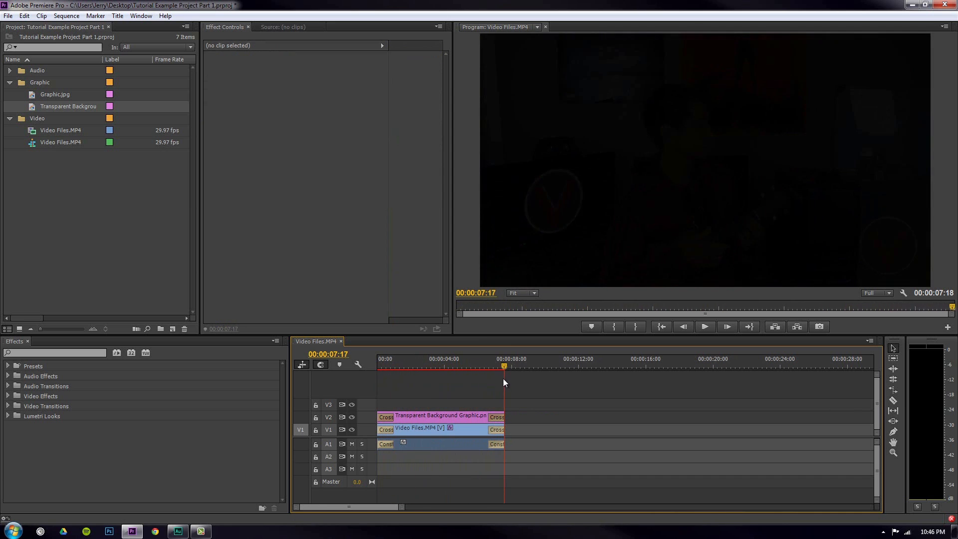
pyautogui.click(469, 366)
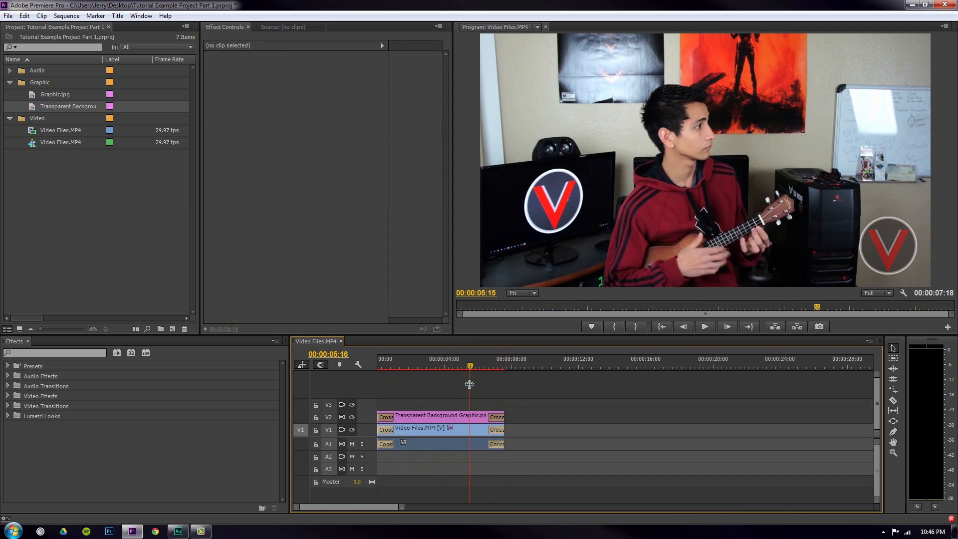
pyautogui.click(508, 365)
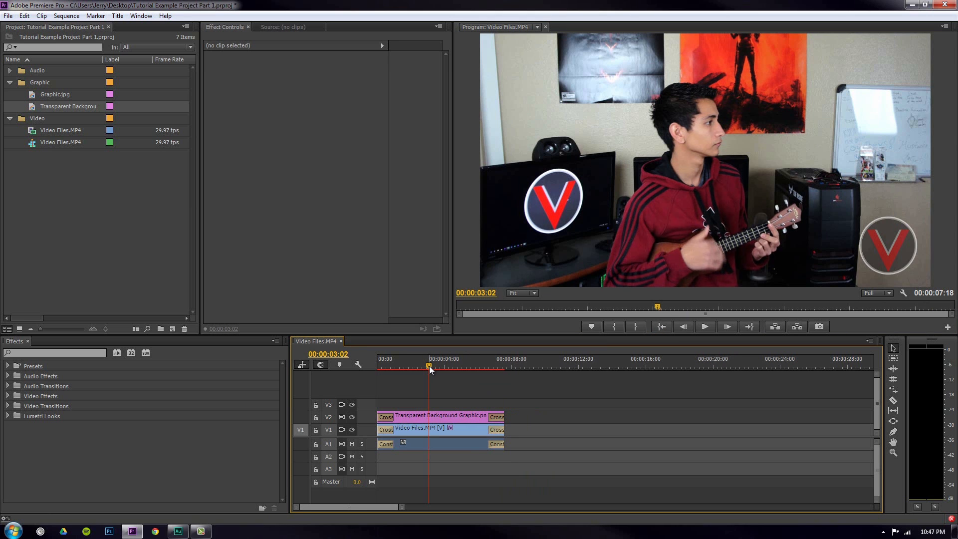
pyautogui.moveTo(415, 347)
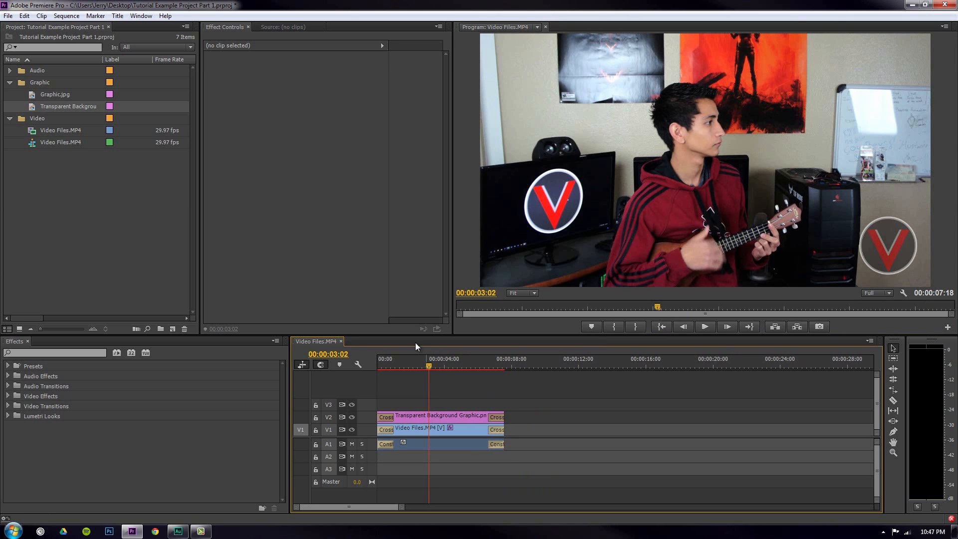
# Step: Start a media export and choose the QuickTime HD 720p 24, H.264, AAC 48 kHz preset
pyautogui.click(8, 15)
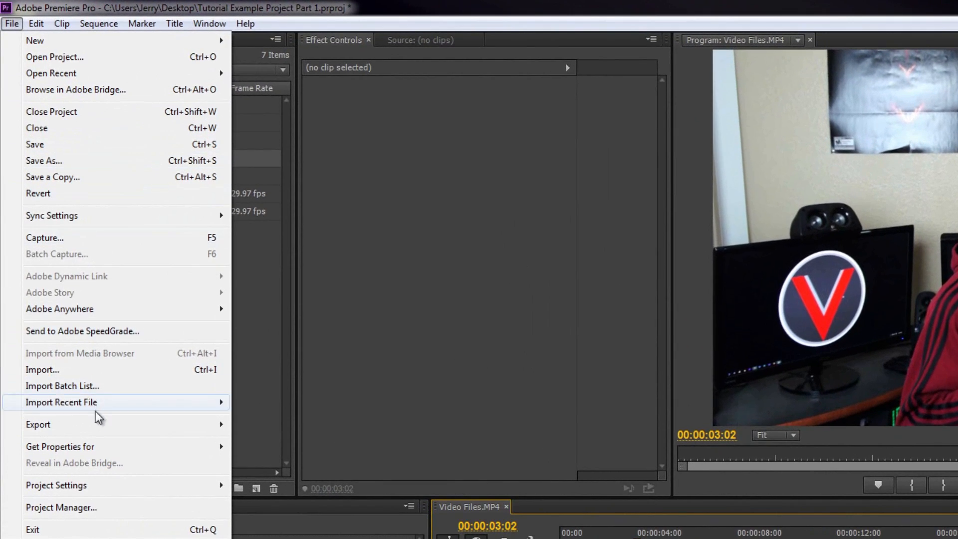
pyautogui.click(37, 424)
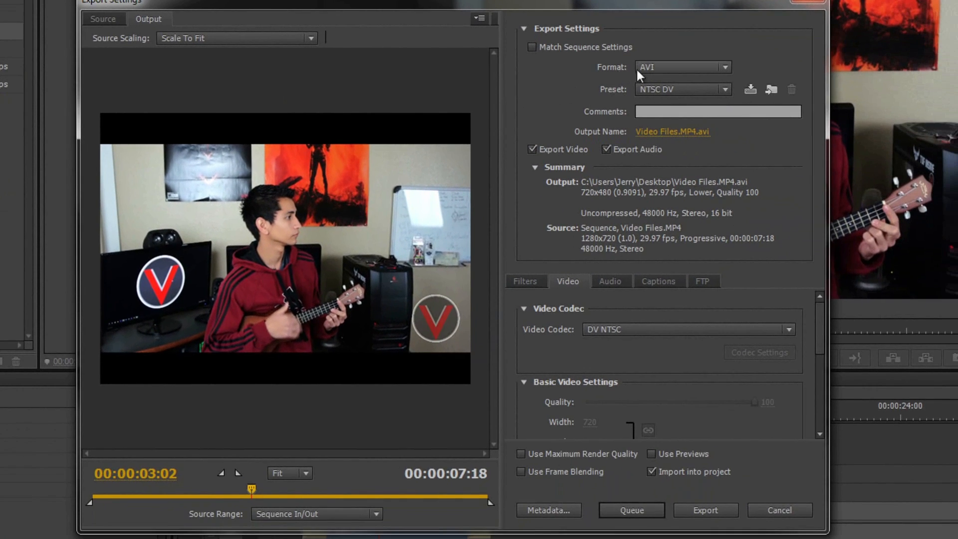
pyautogui.moveTo(635, 88)
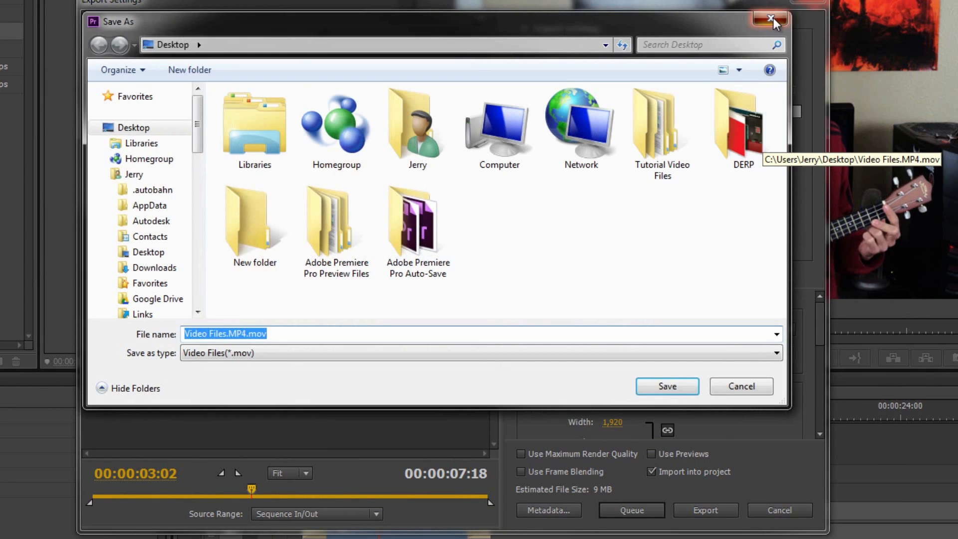
pyautogui.click(665, 385)
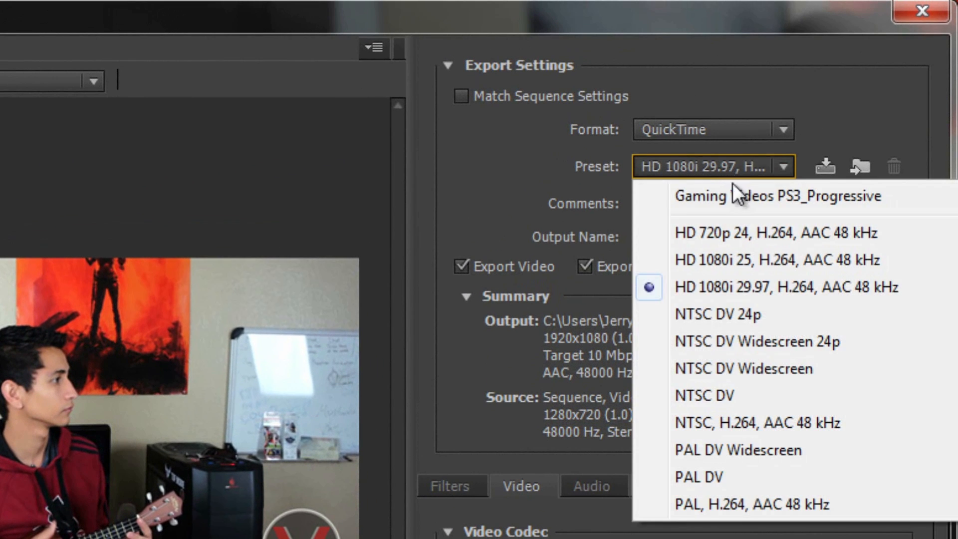
pyautogui.moveTo(757, 245)
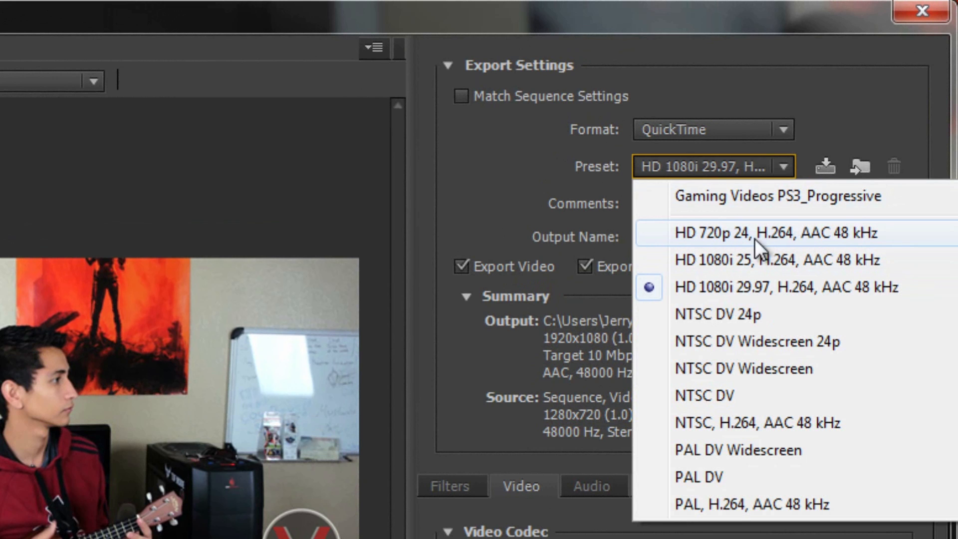
pyautogui.moveTo(791, 239)
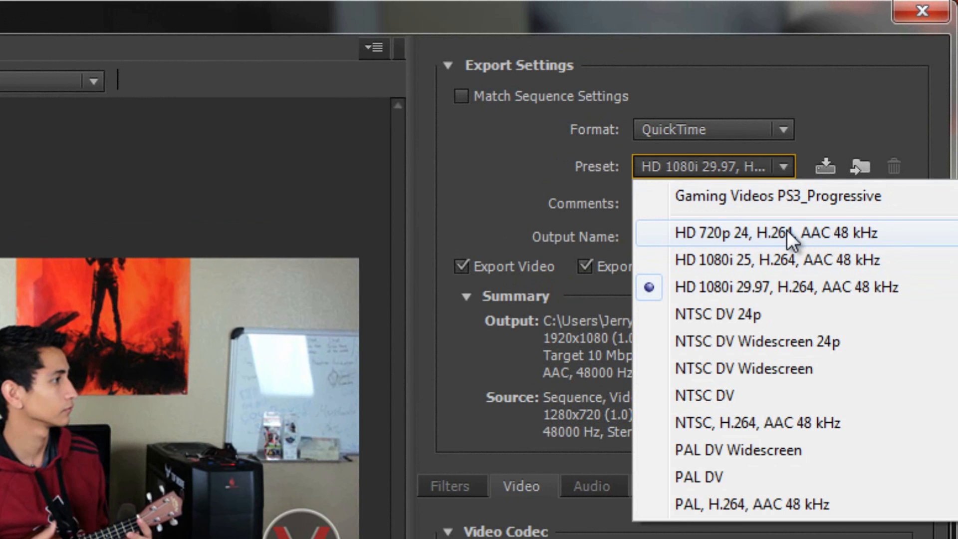
pyautogui.click(772, 233)
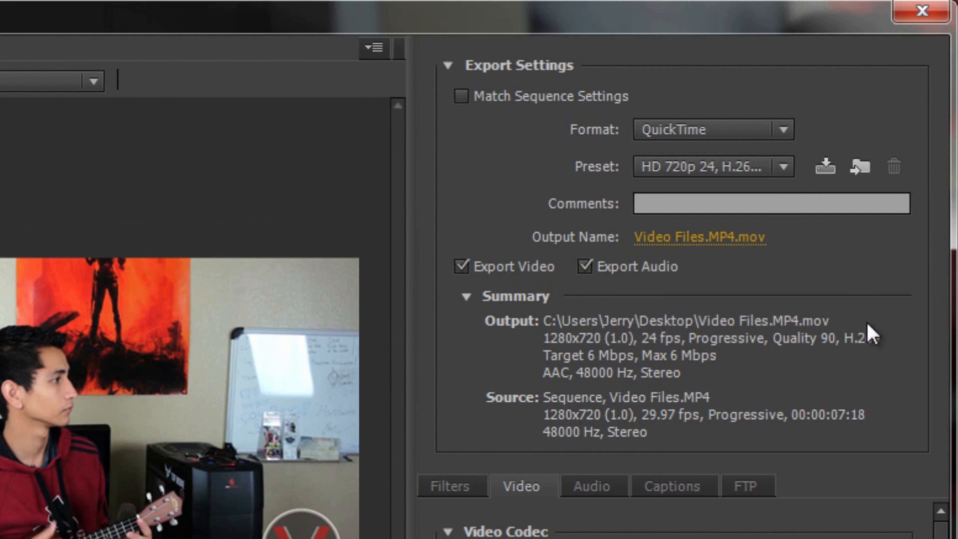
# Step: Set video quality to 100 and limit the data rate to 10,000 kbps
pyautogui.scroll(-3)
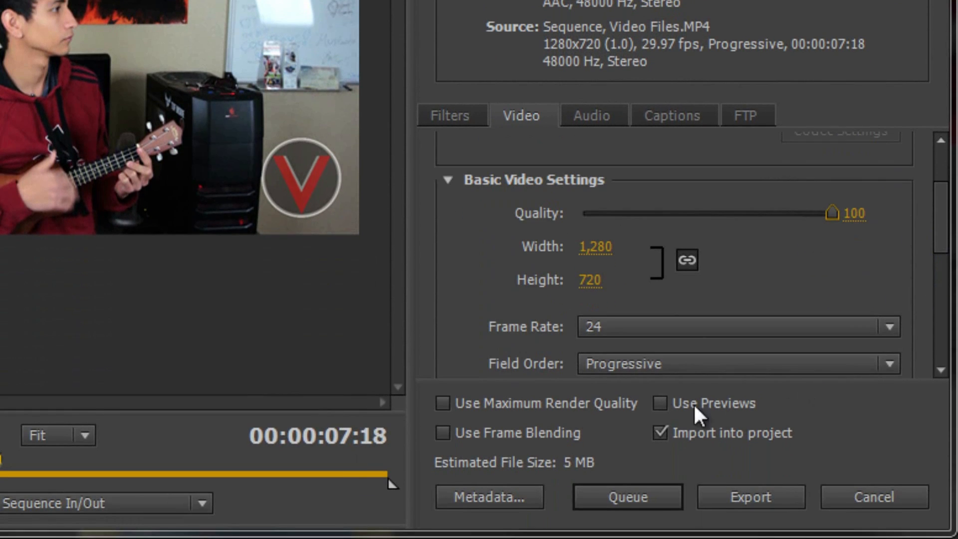
pyautogui.moveTo(559, 461)
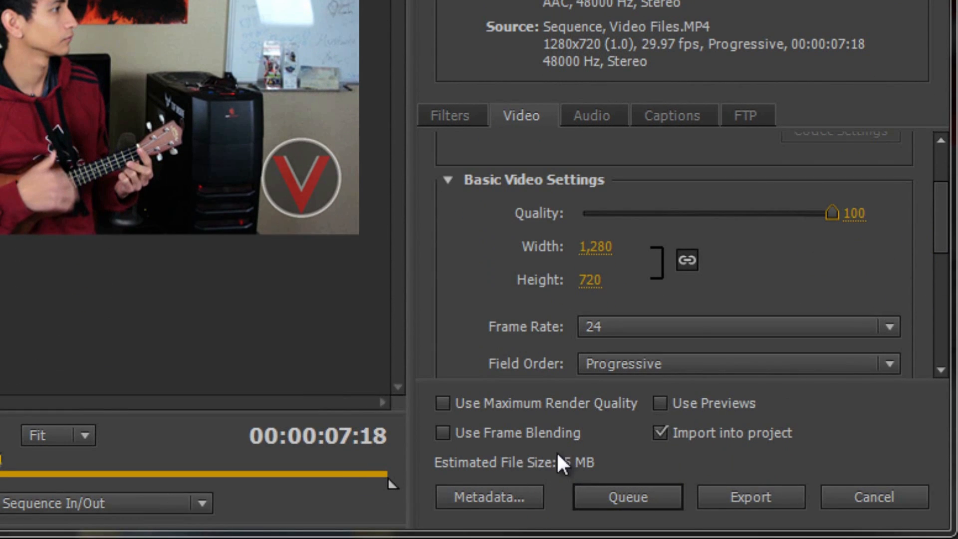
pyautogui.moveTo(946, 221)
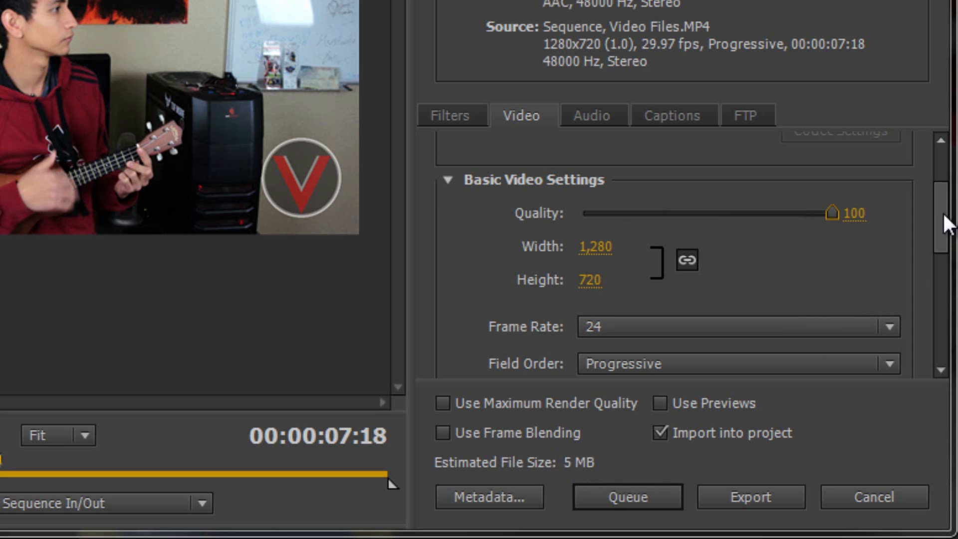
pyautogui.scroll(-3)
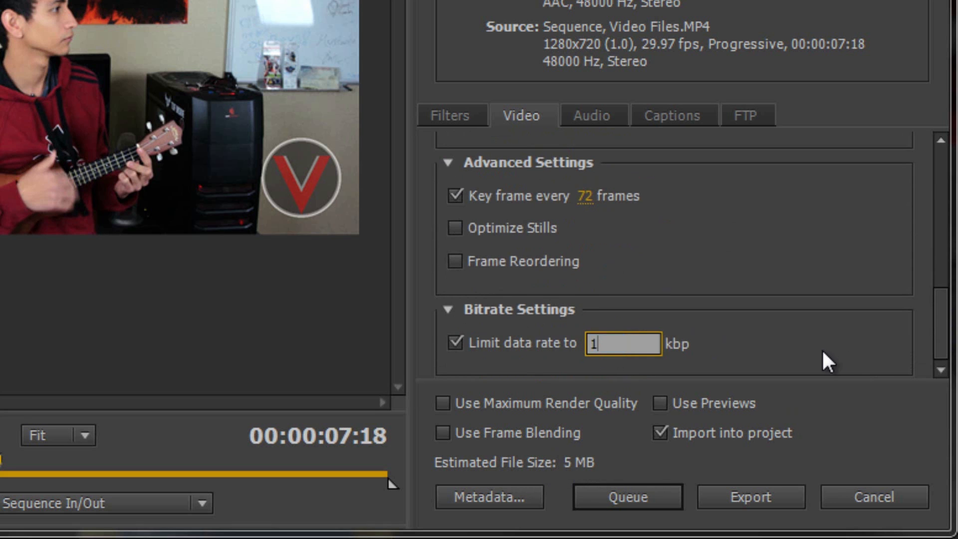
pyautogui.write('1')
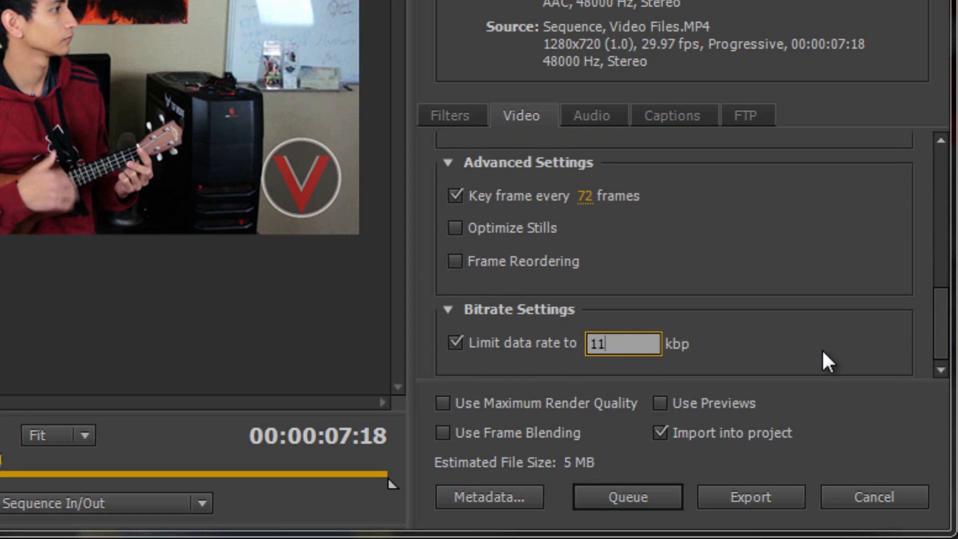
pyautogui.write('10,000')
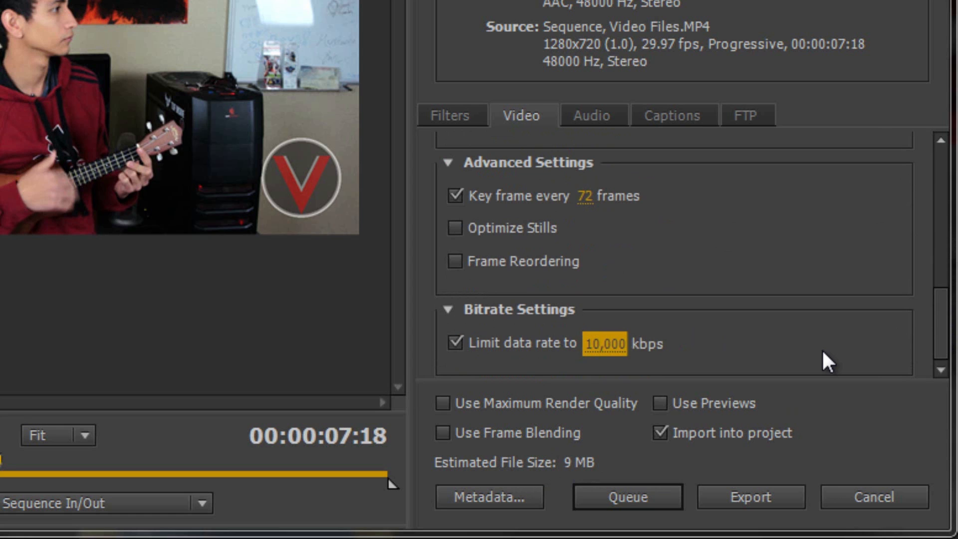
pyautogui.moveTo(582, 475)
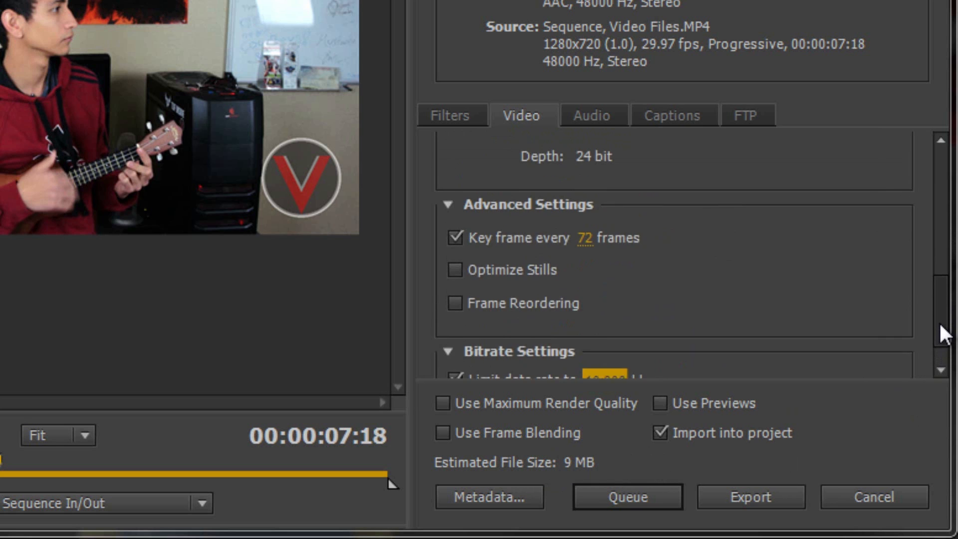
# Step: Keep H.264 as the video codec for the 1280x720, 24 fps custom preset
pyautogui.scroll(3)
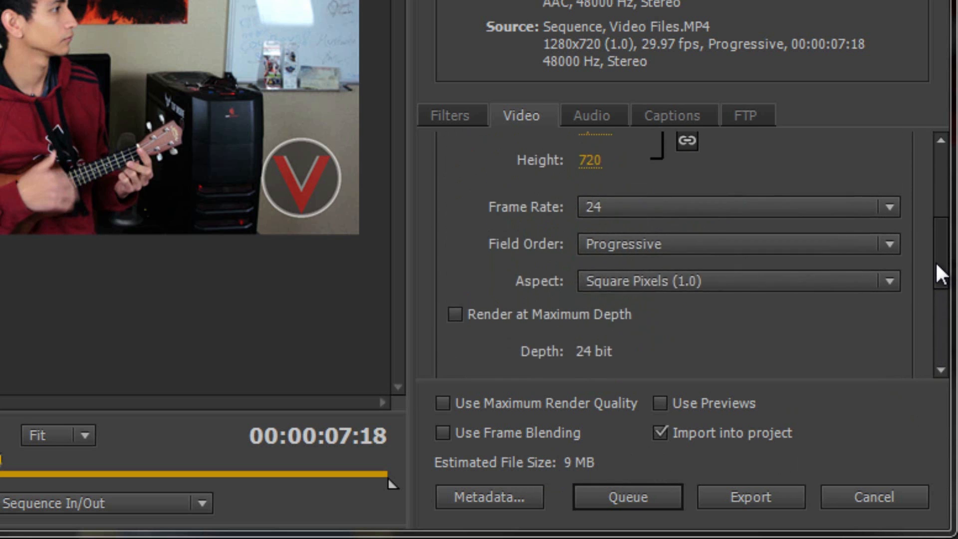
pyautogui.scroll(3)
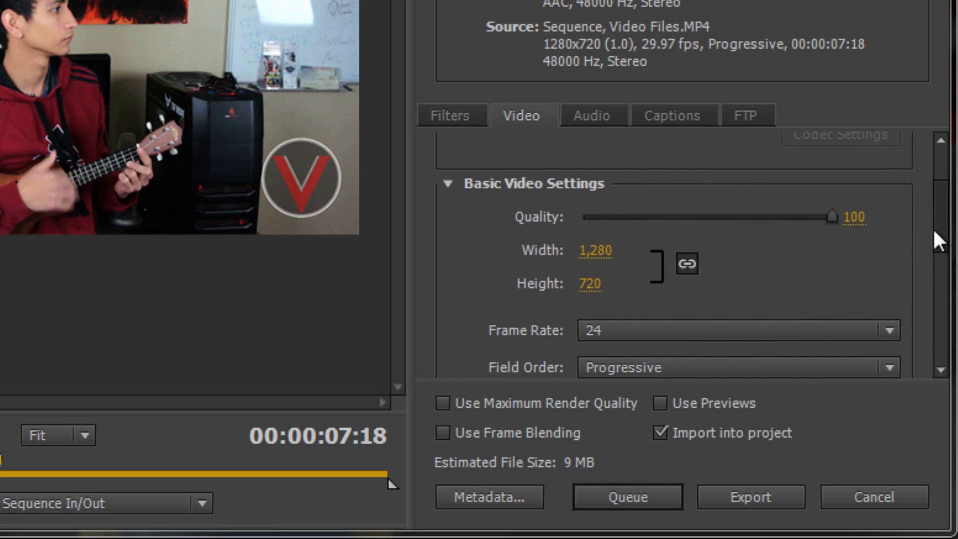
pyautogui.scroll(-3)
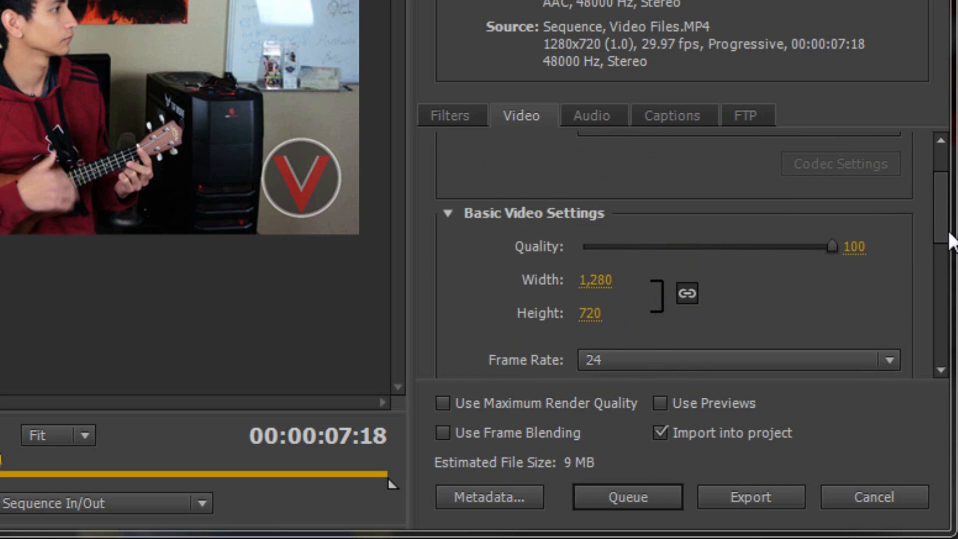
pyautogui.click(703, 307)
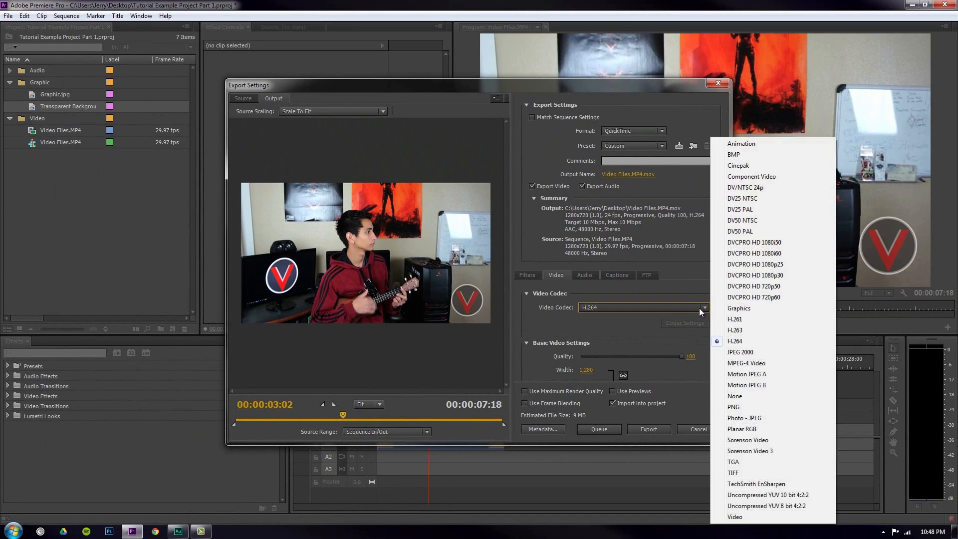
pyautogui.click(734, 341)
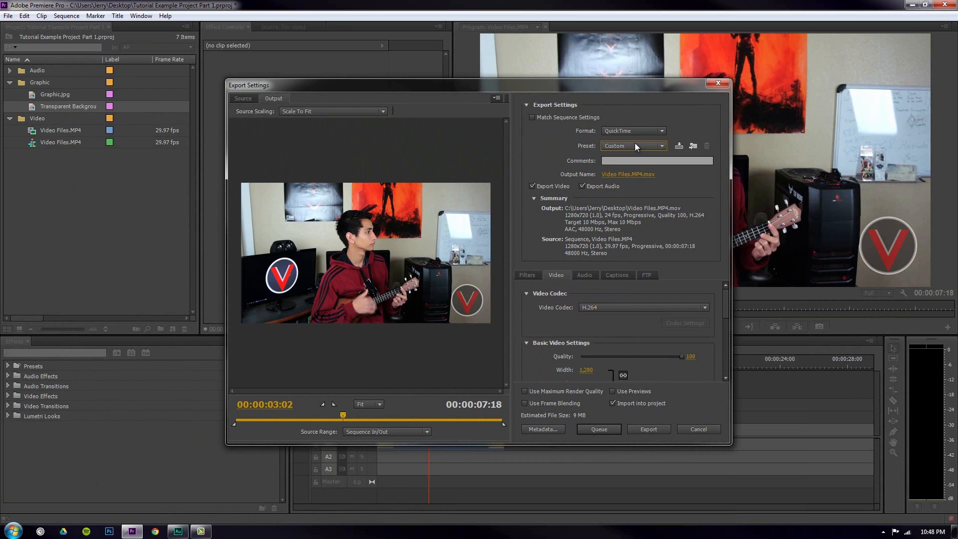
pyautogui.moveTo(680, 358)
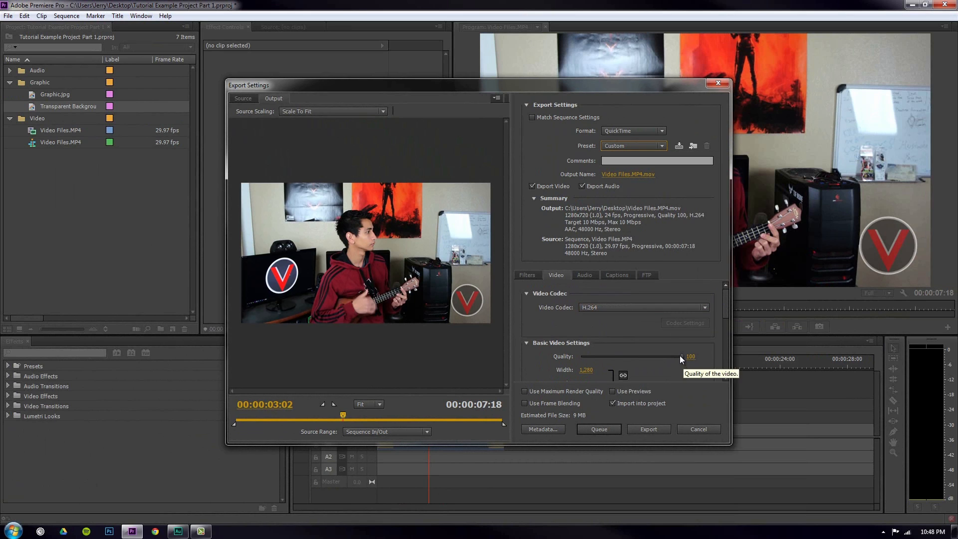
pyautogui.scroll(-3)
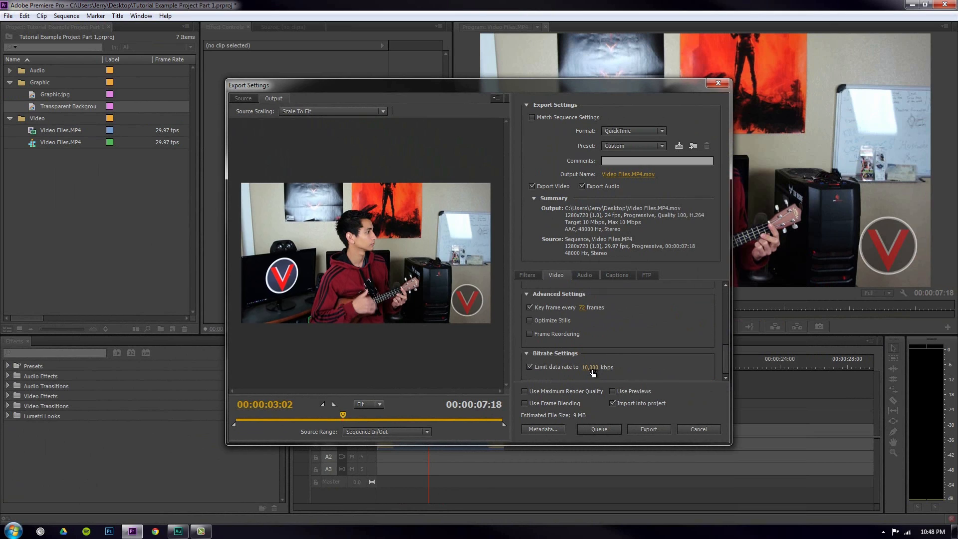
pyautogui.moveTo(601, 324)
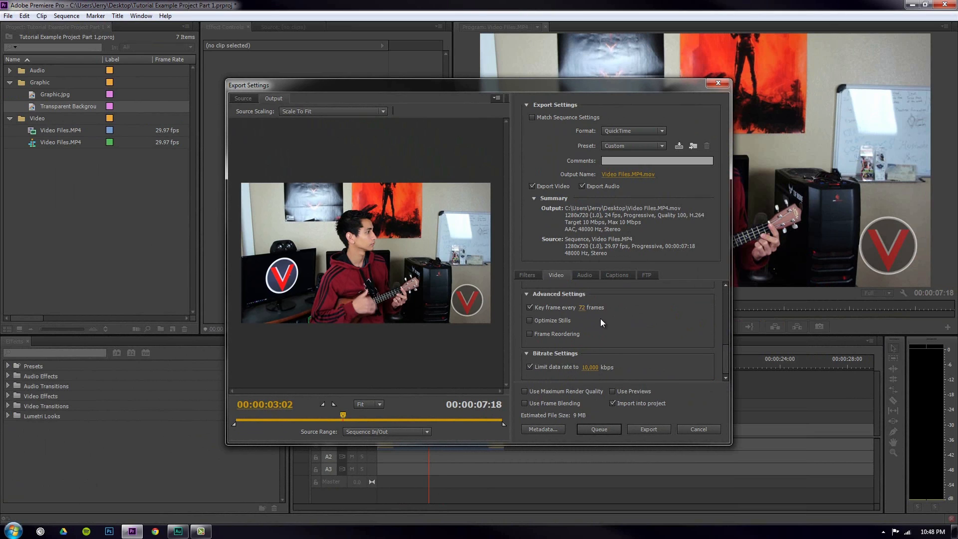
pyautogui.click(388, 431)
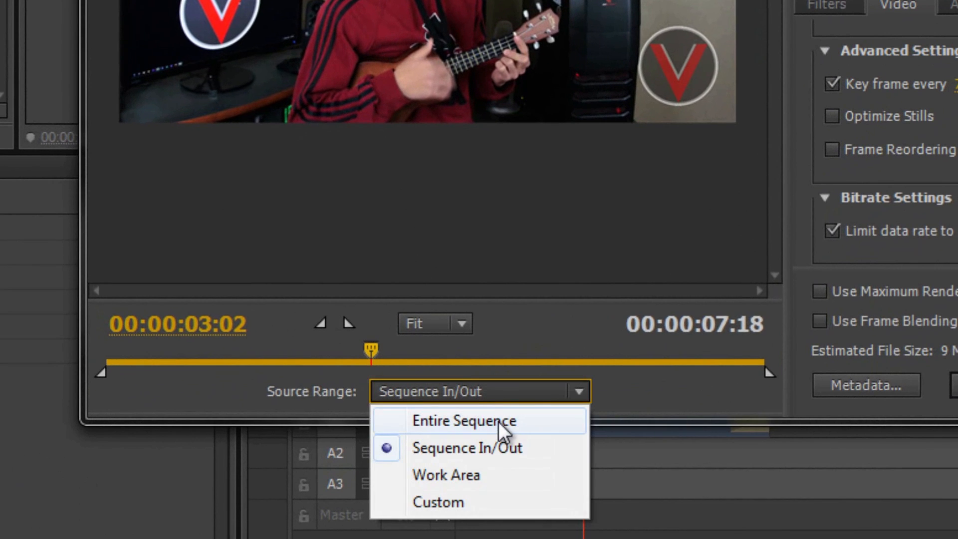
# Step: Set the source range to Entire Sequence and export the movie as Video Files.MP4.mov
pyautogui.click(464, 420)
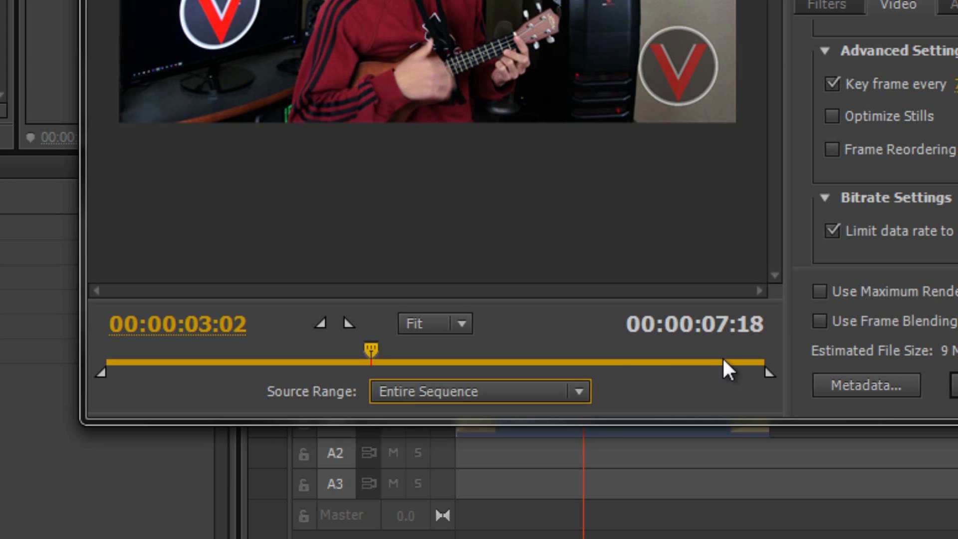
pyautogui.click(479, 391)
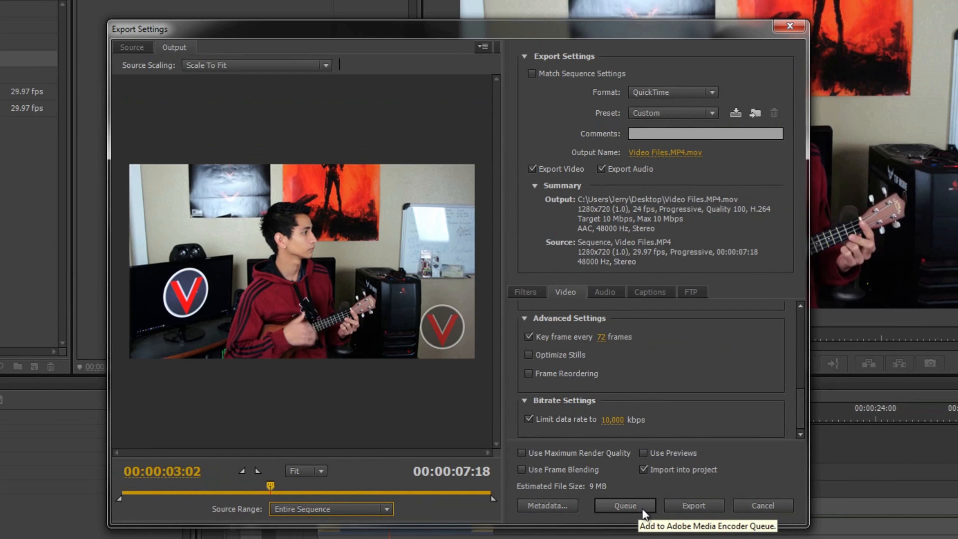
pyautogui.moveTo(631, 488)
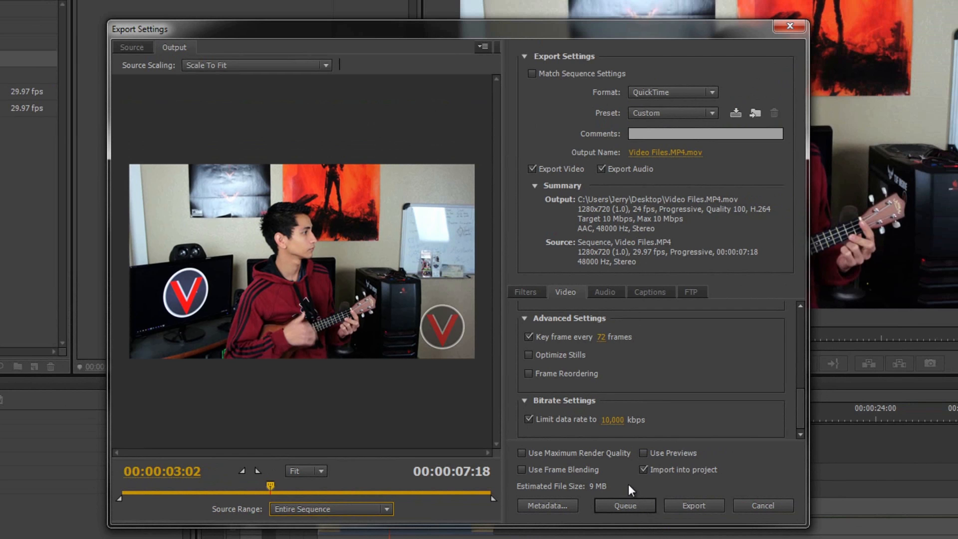
pyautogui.moveTo(625, 505)
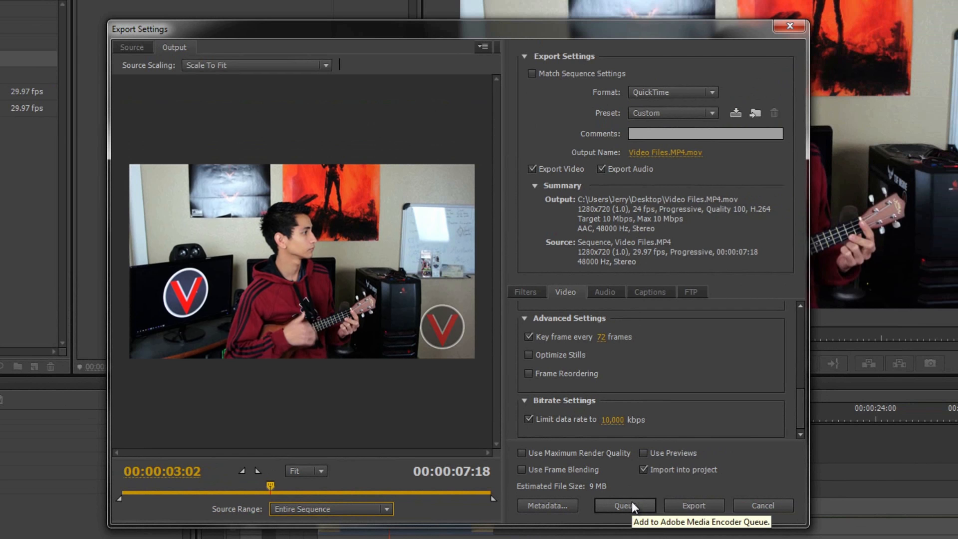
pyautogui.moveTo(693, 505)
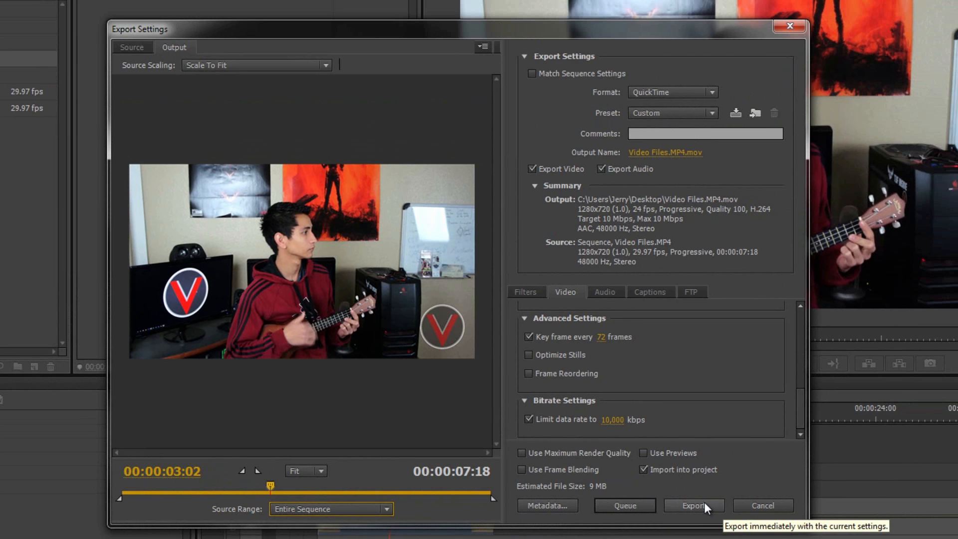
pyautogui.click(693, 505)
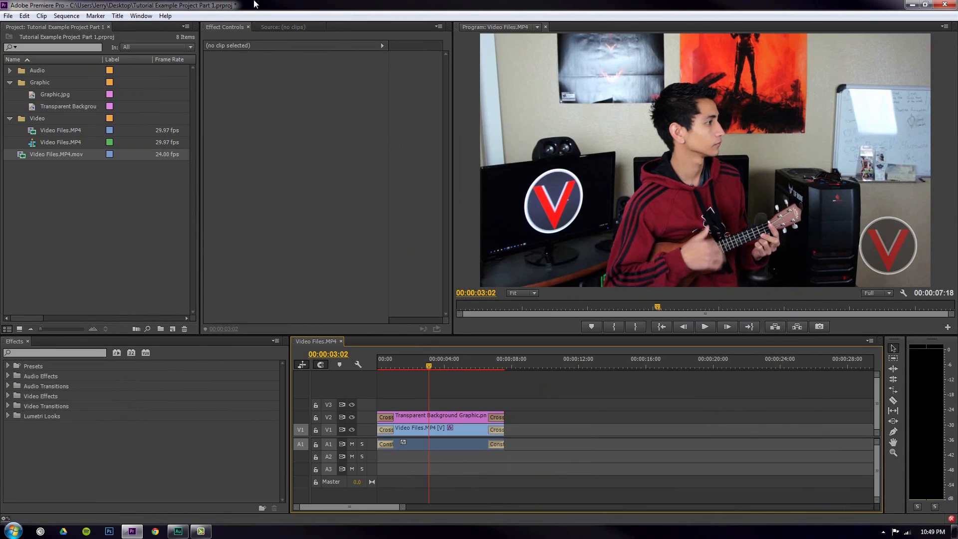
# Step: Reveal the desktop and play the exported Video Files.MP4.mov in a media player
pyautogui.click(916, 5)
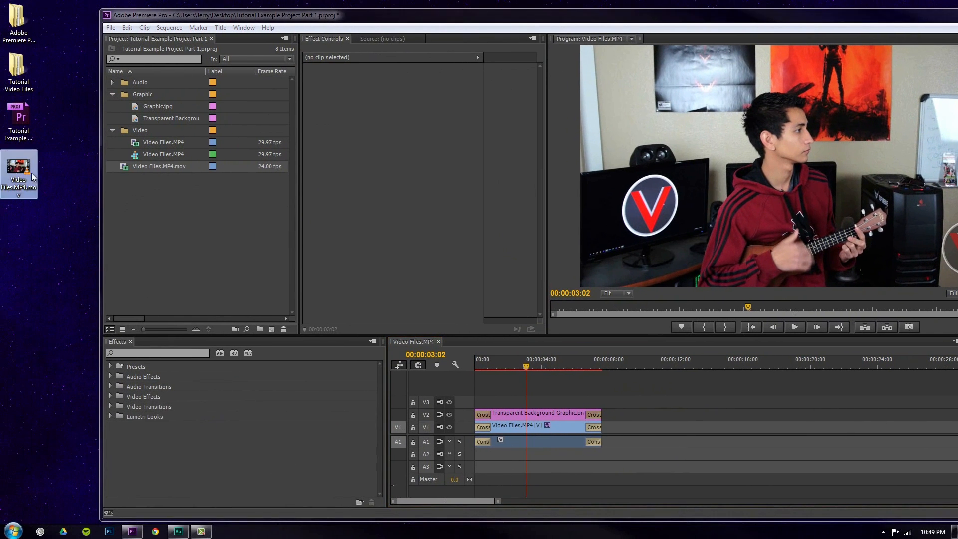
pyautogui.moveTo(19, 168)
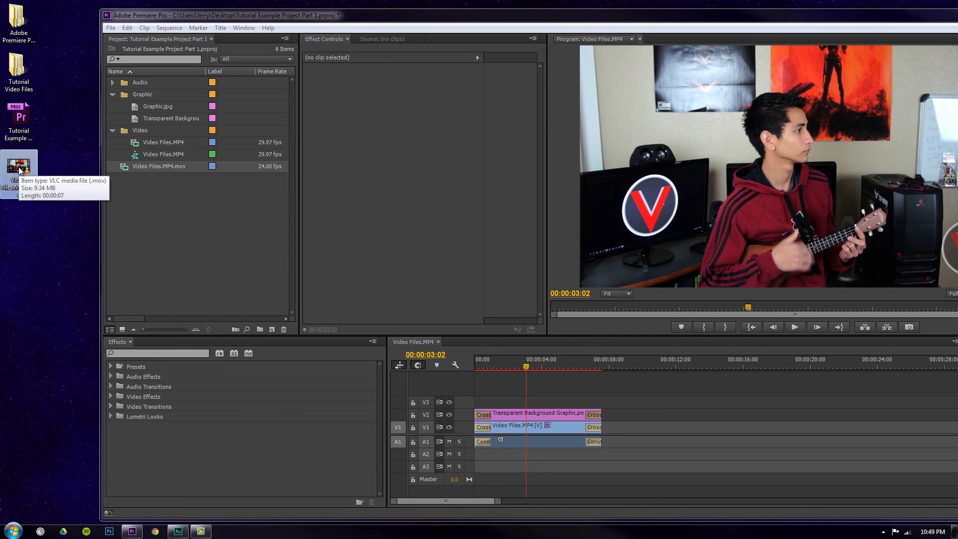
pyautogui.rightClick(18, 167)
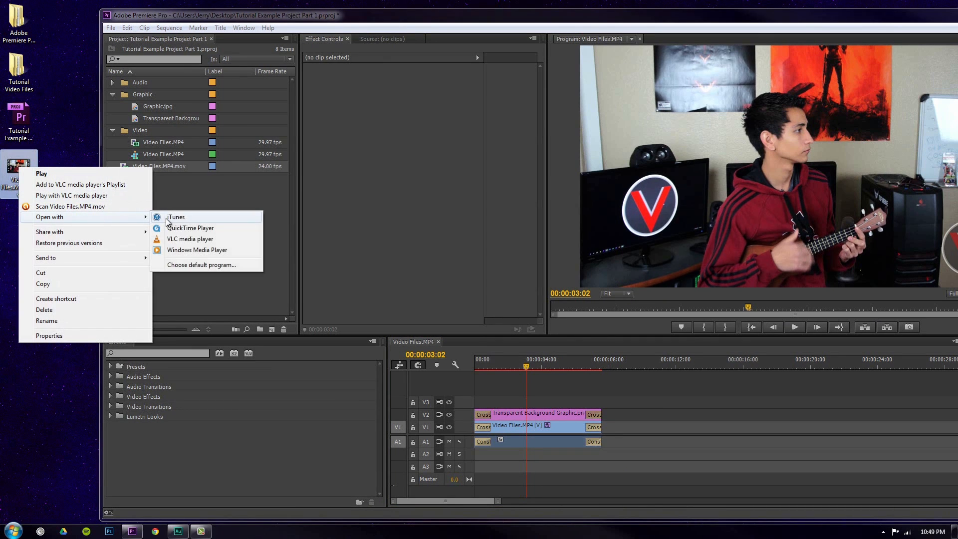
pyautogui.click(189, 239)
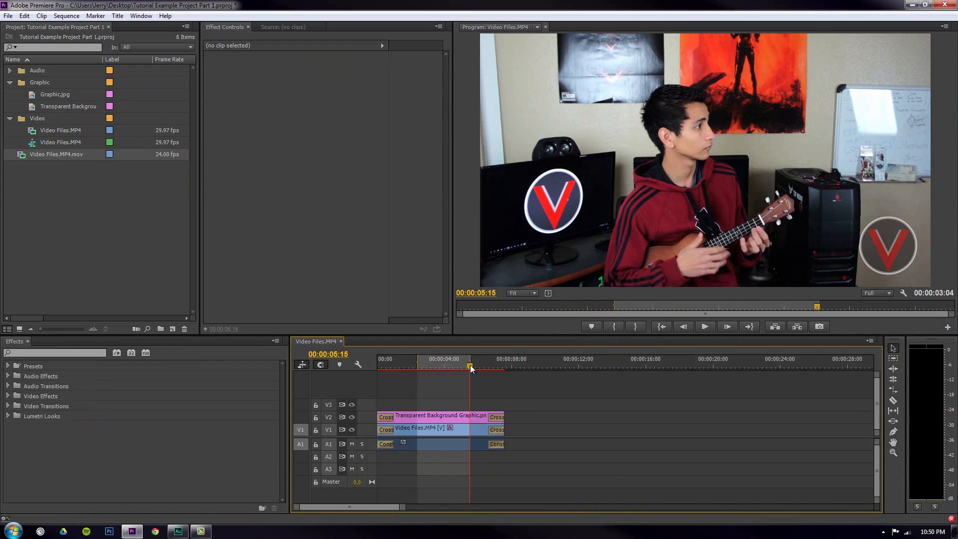
pyautogui.click(426, 365)
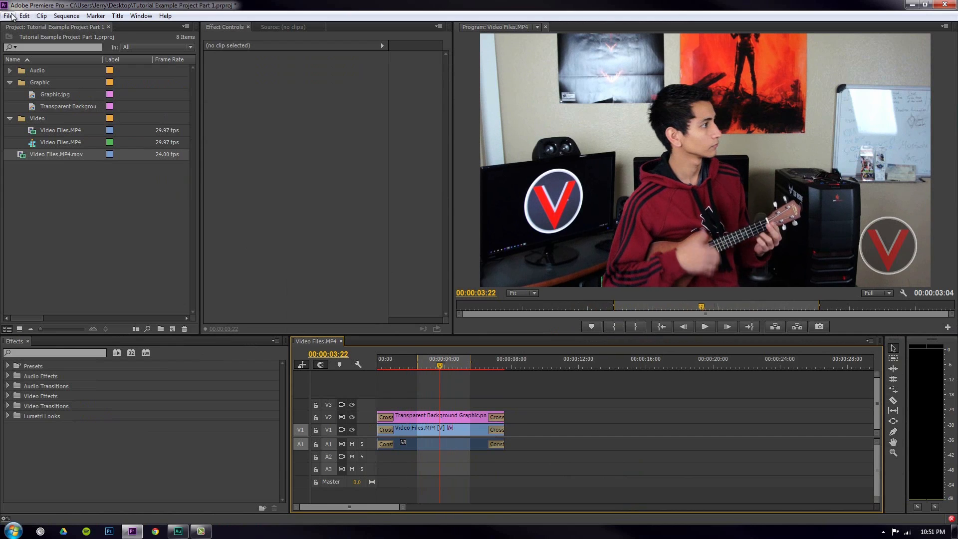
pyautogui.click(8, 15)
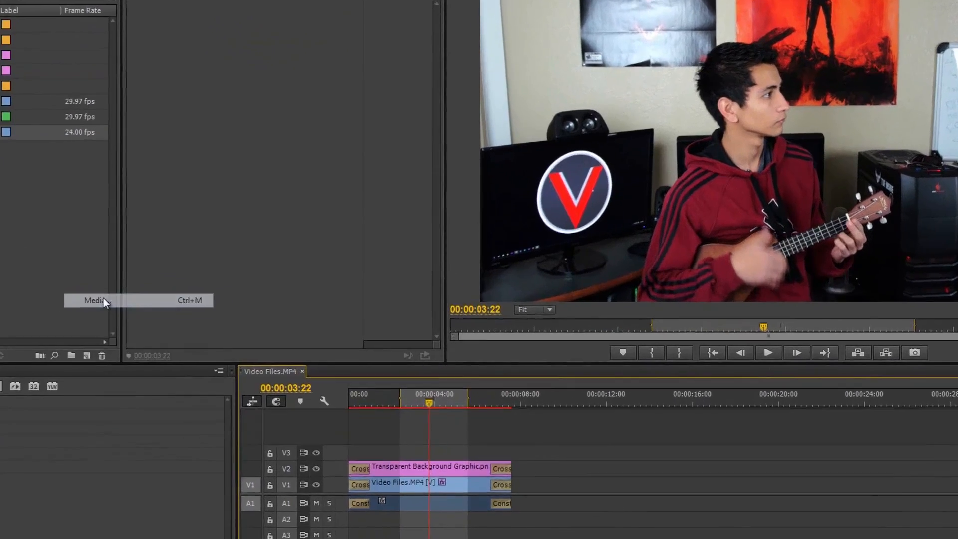
pyautogui.click(94, 300)
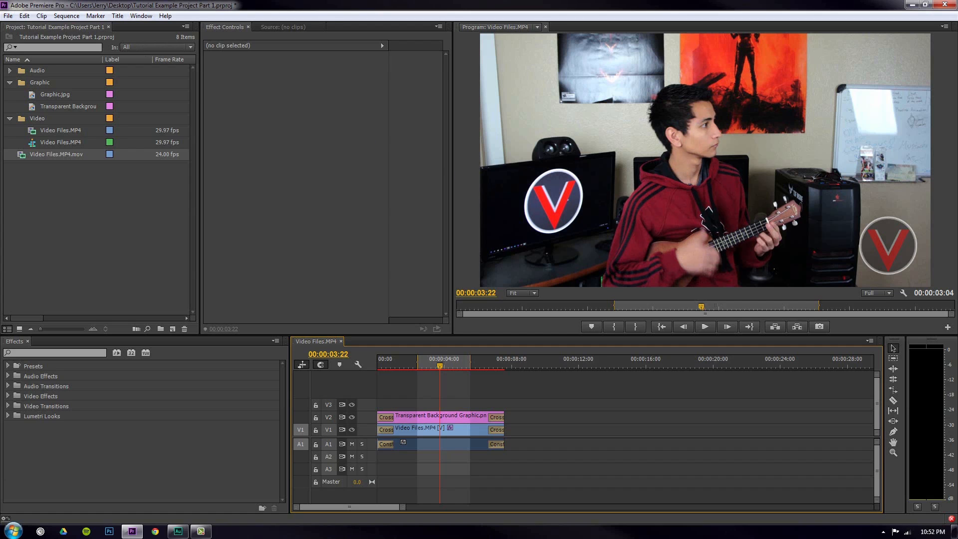
# Step: Reopen the media export settings and switch the format to H.264
pyautogui.click(8, 15)
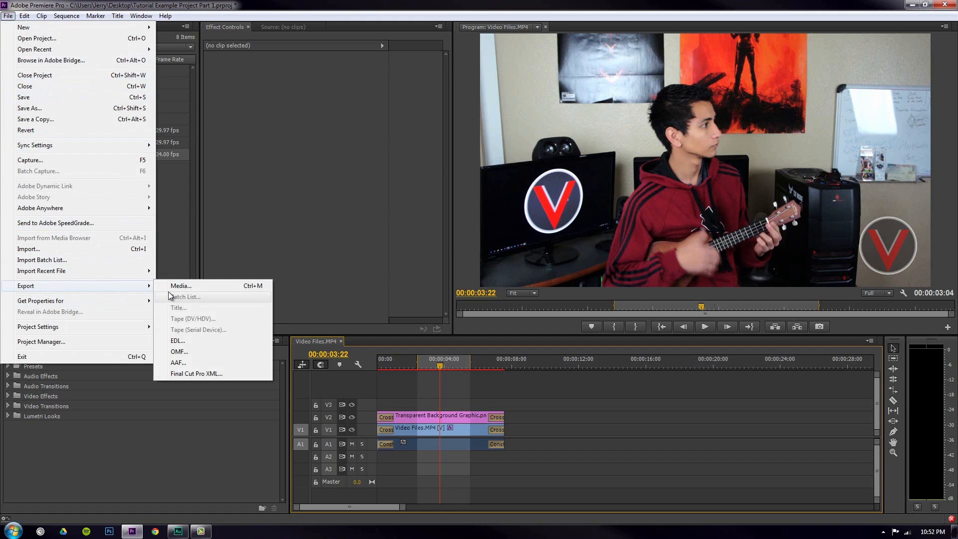
pyautogui.click(180, 286)
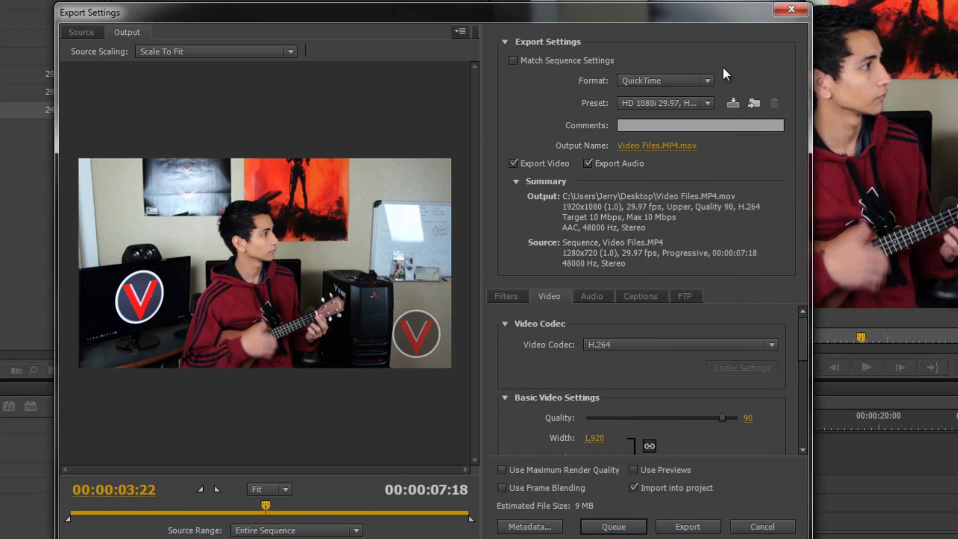
pyautogui.click(664, 79)
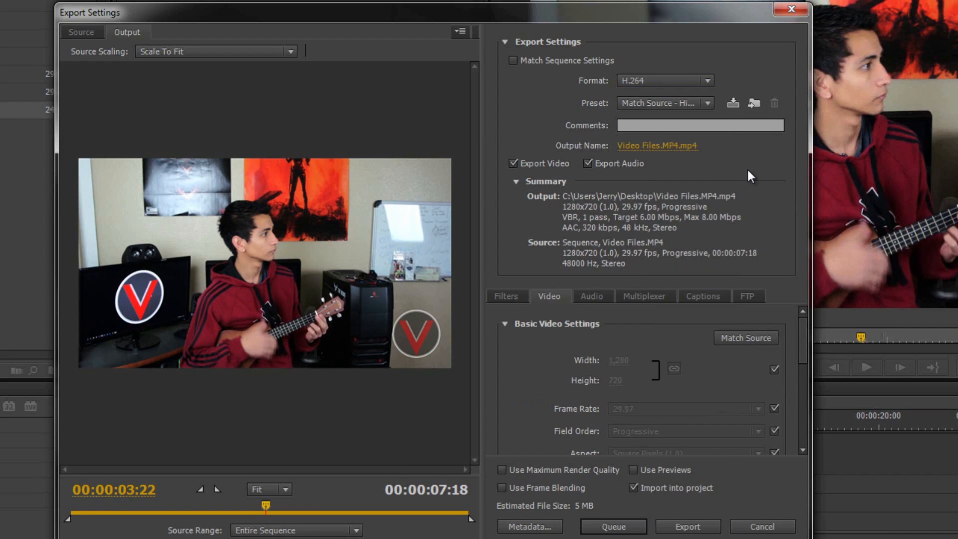
pyautogui.moveTo(742, 173)
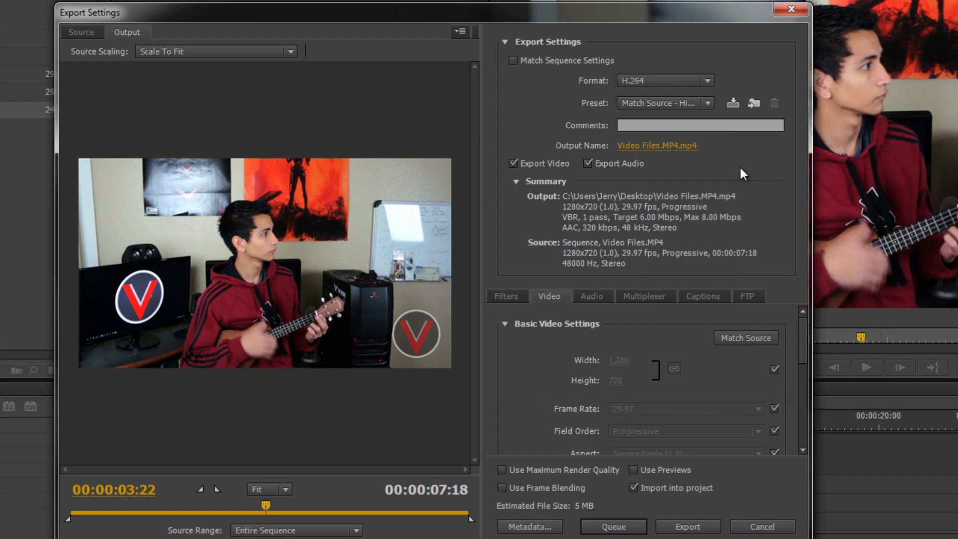
pyautogui.moveTo(725, 136)
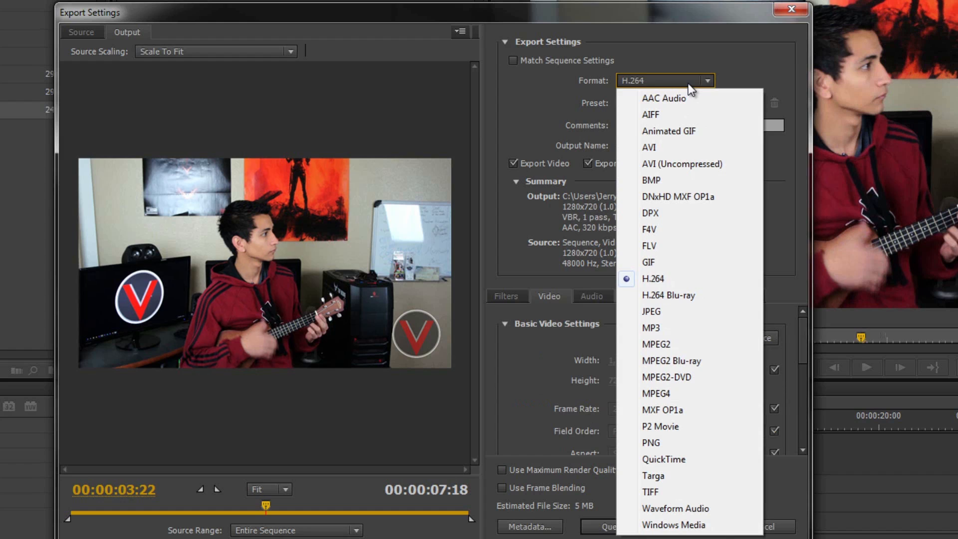
# Step: Switch the format back to QuickTime with custom H.264 settings and a 10,000 kbps data-rate limit
pyautogui.click(663, 459)
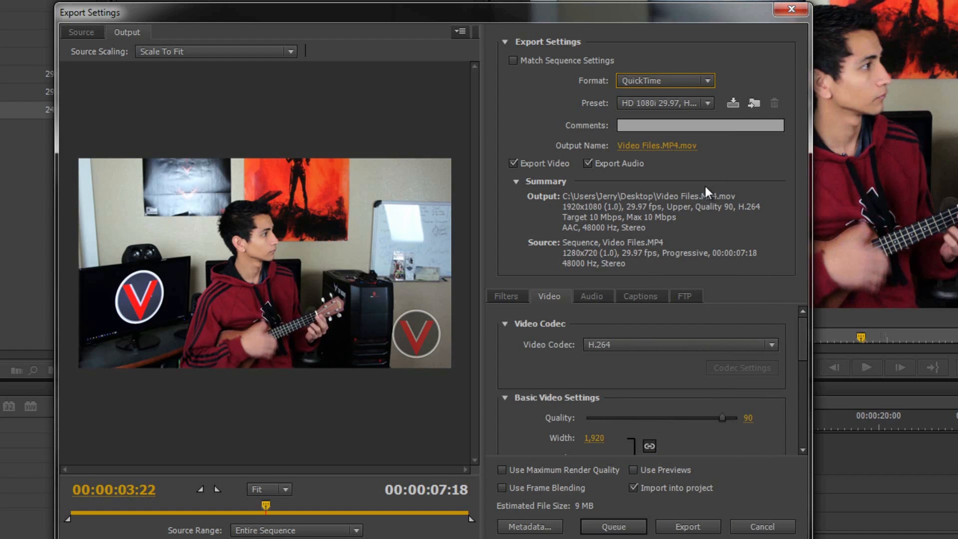
pyautogui.click(706, 103)
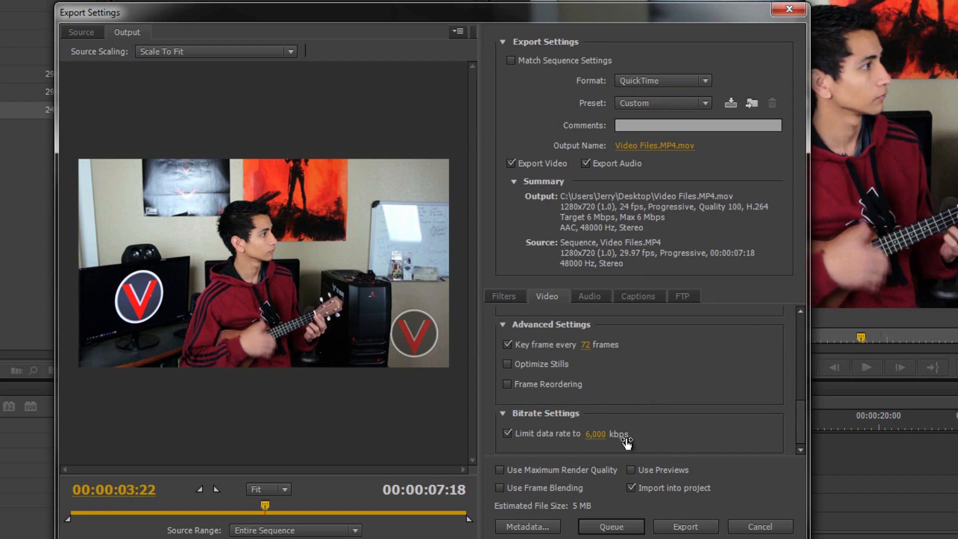
pyautogui.doubleClick(595, 433)
pyautogui.write('10,000')
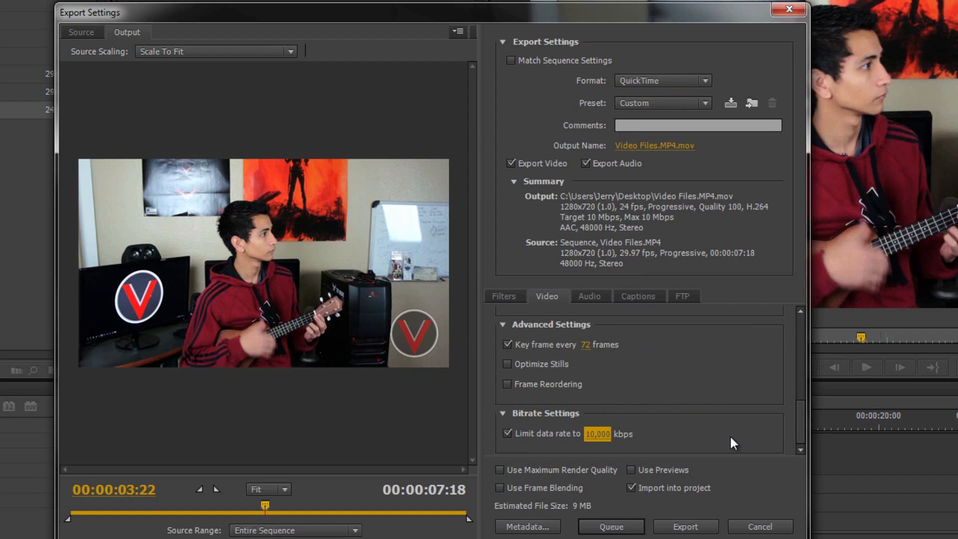
pyautogui.scroll(3)
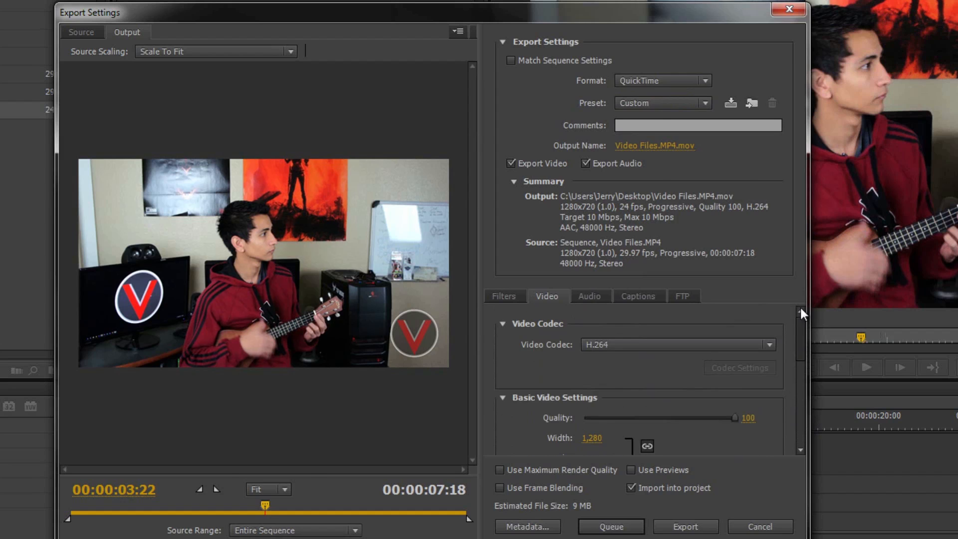